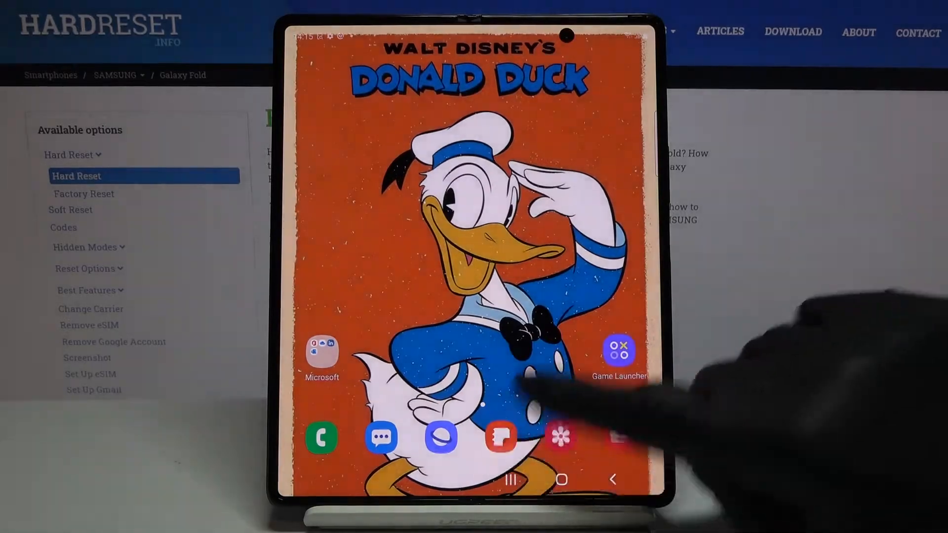
- Launch Settings from the app drawer and scroll down to General management
scroll("up", 3)
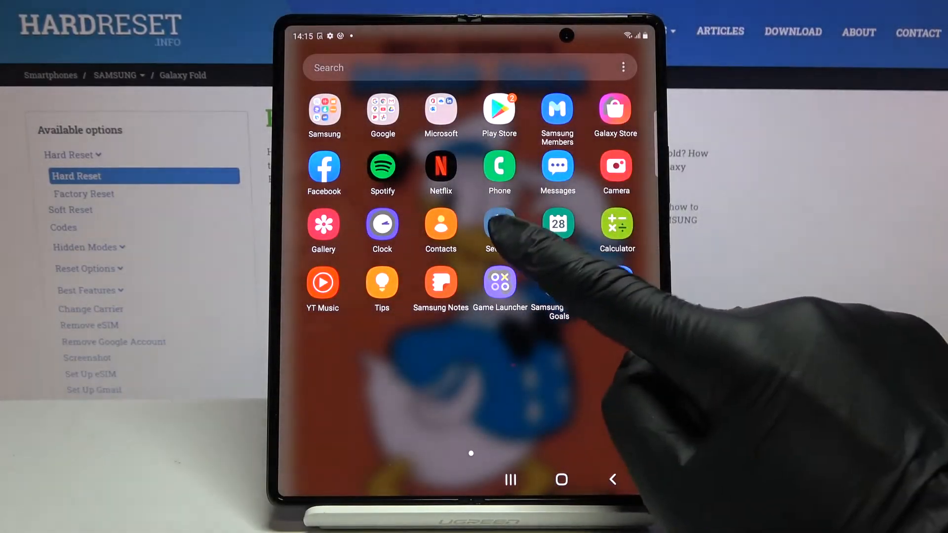
left_click(497, 225)
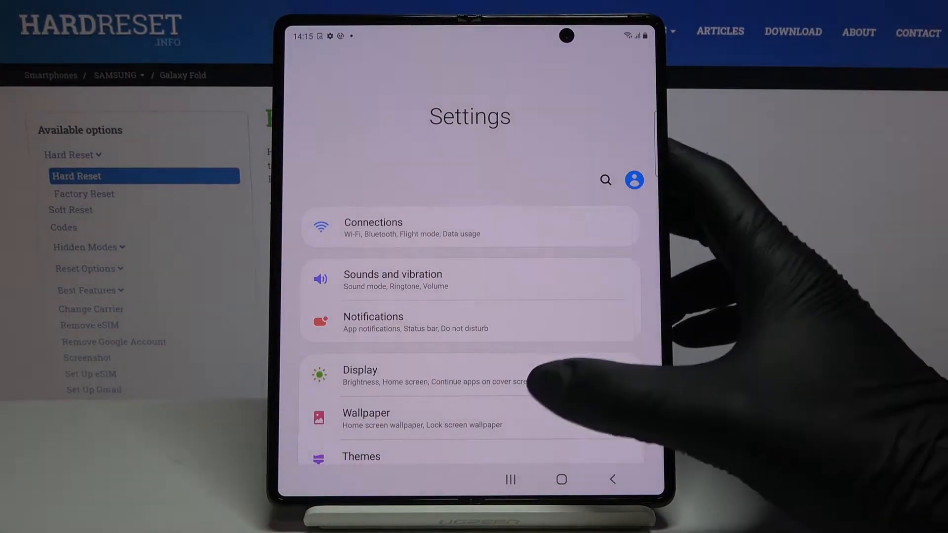
scroll("down", 3)
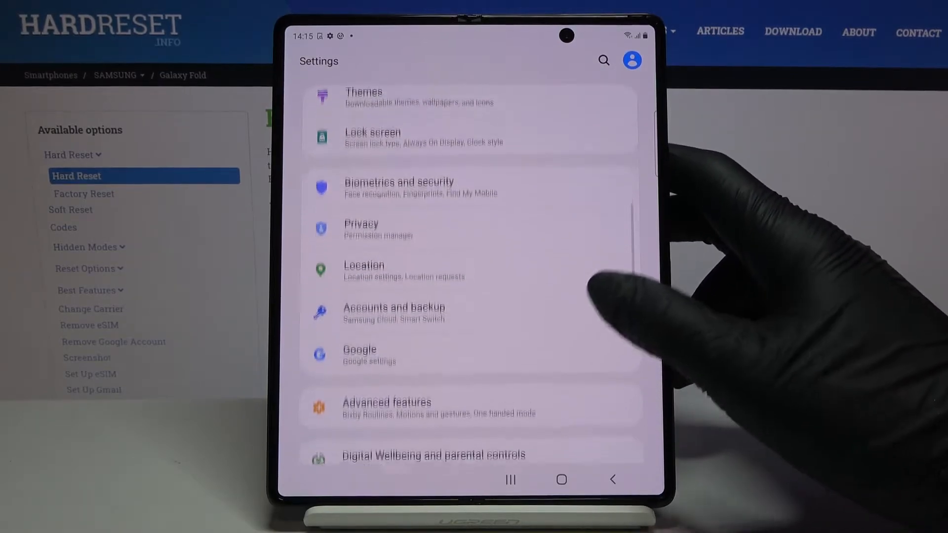
scroll("down", 3)
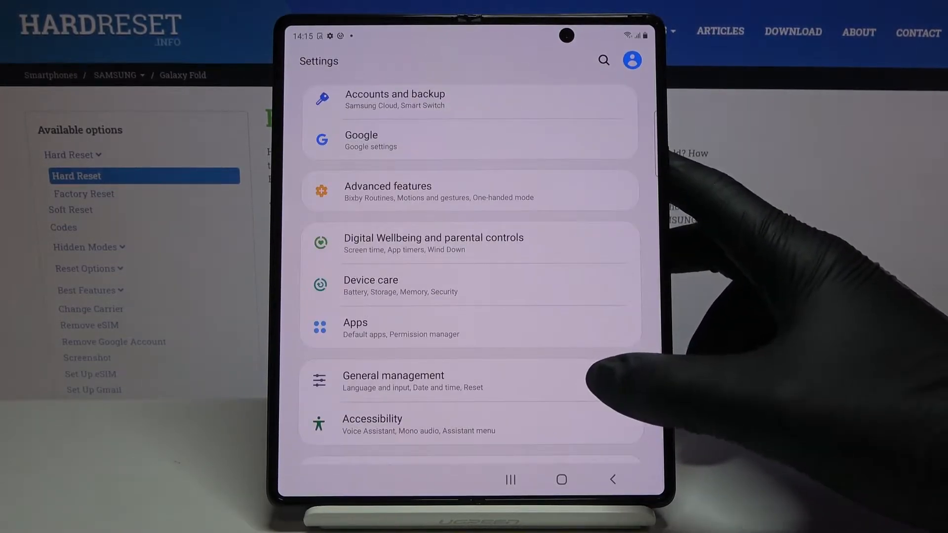
- Open General management's Date and time and switch off Automatic date and time
left_click(393, 375)
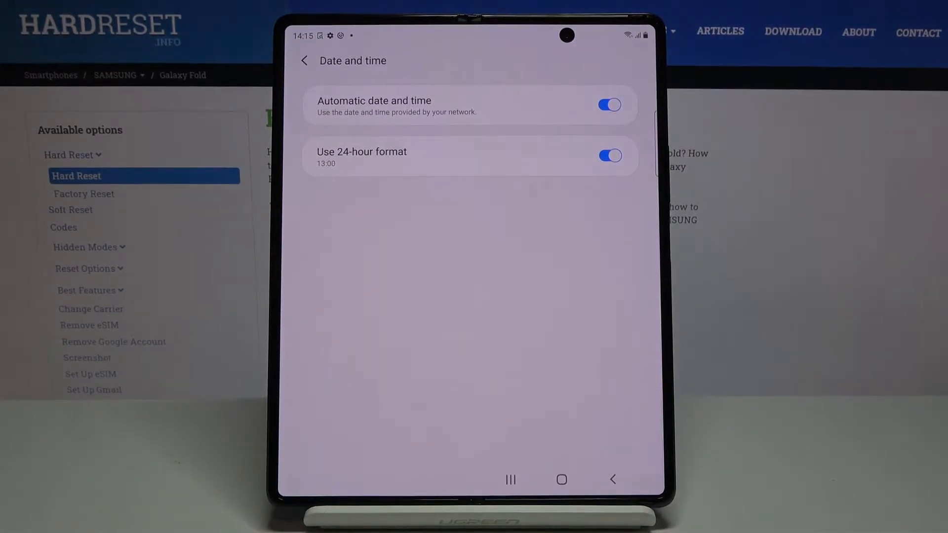
left_click(608, 105)
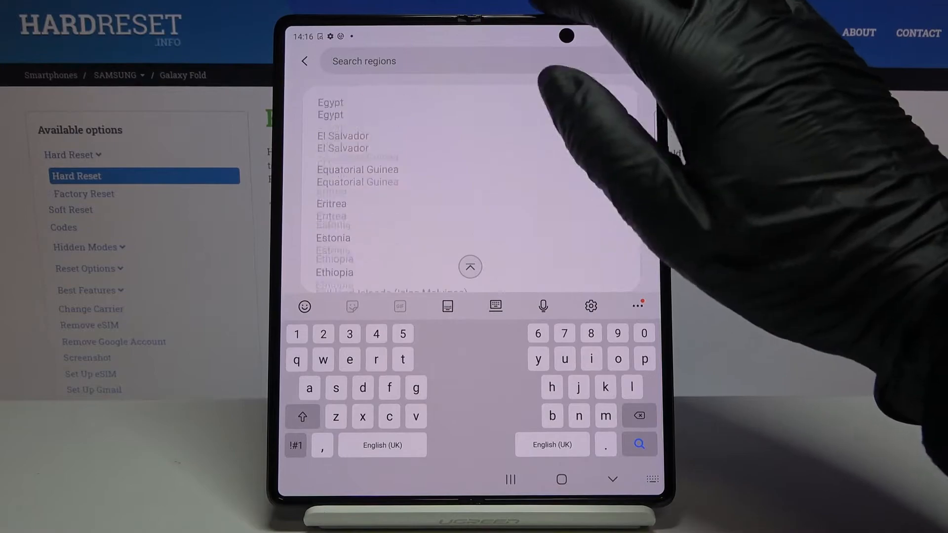
- Choose Albania as the region, giving GMT+02:00 Central European Summer Time
scroll("down", 3)
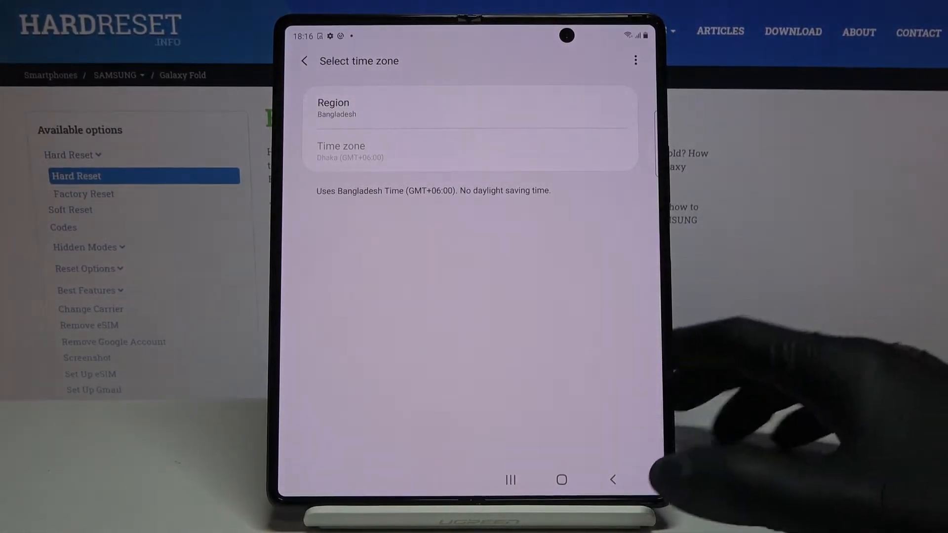
left_click(470, 107)
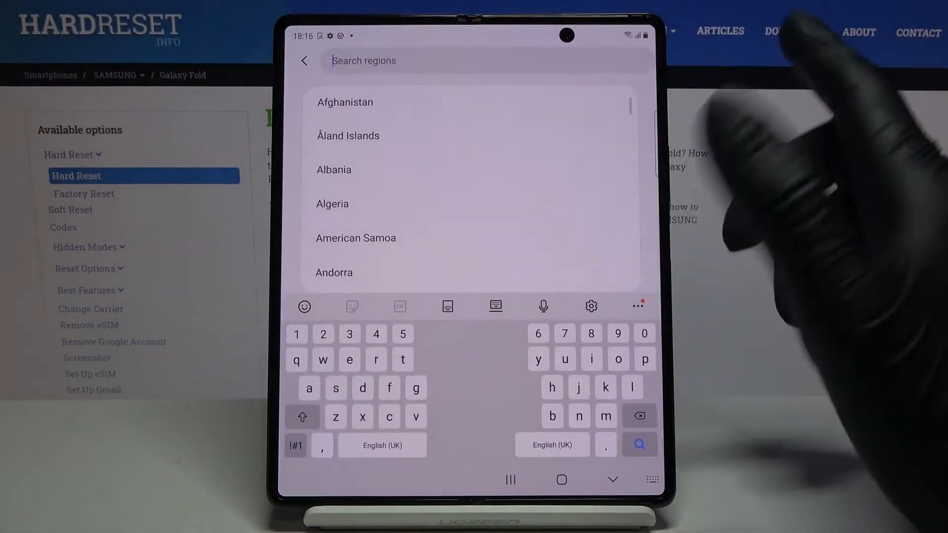
left_click(333, 169)
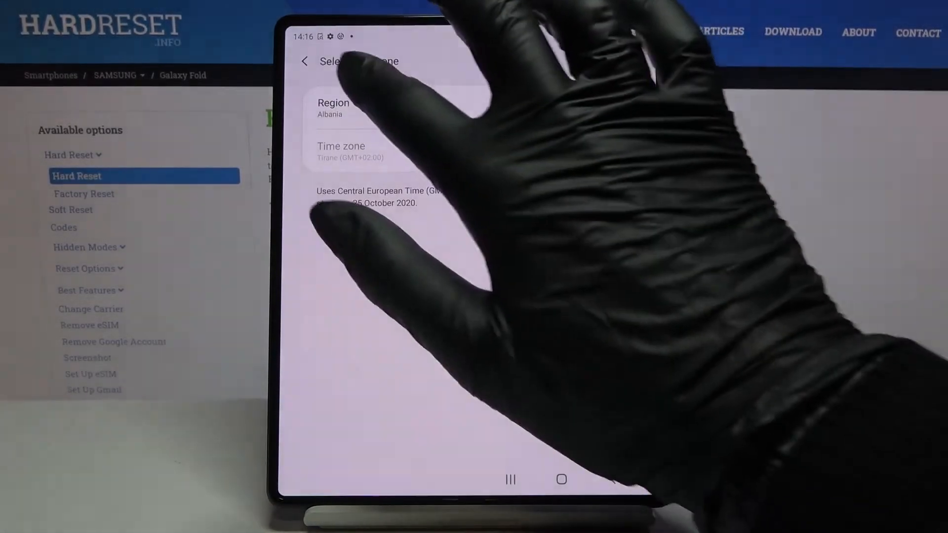
left_click(304, 62)
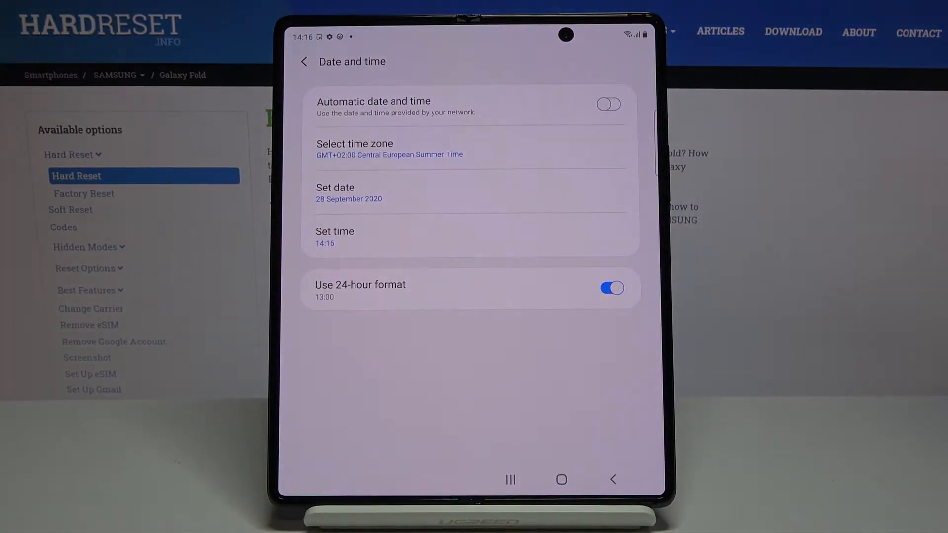
- Set the date to 9 May 2021 and the time to 00:00
left_click(611, 288)
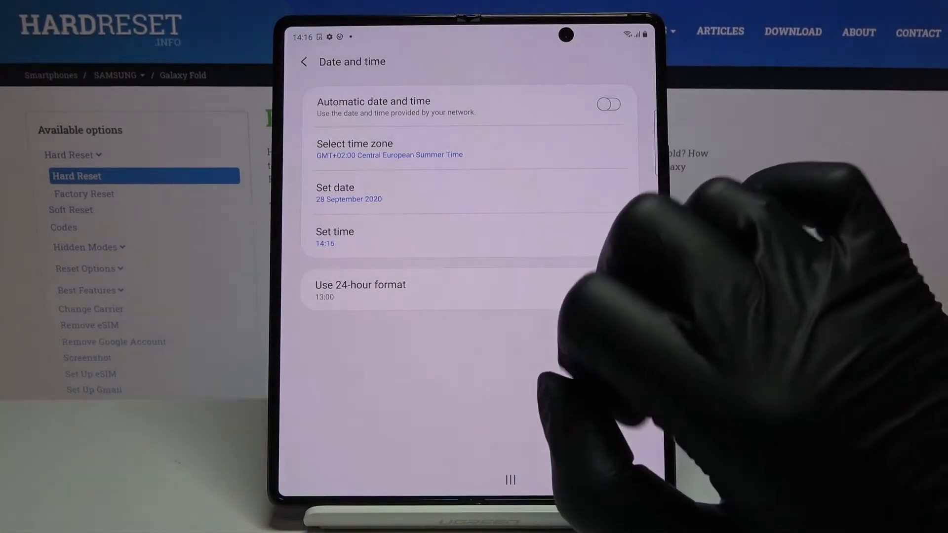
left_click(334, 188)
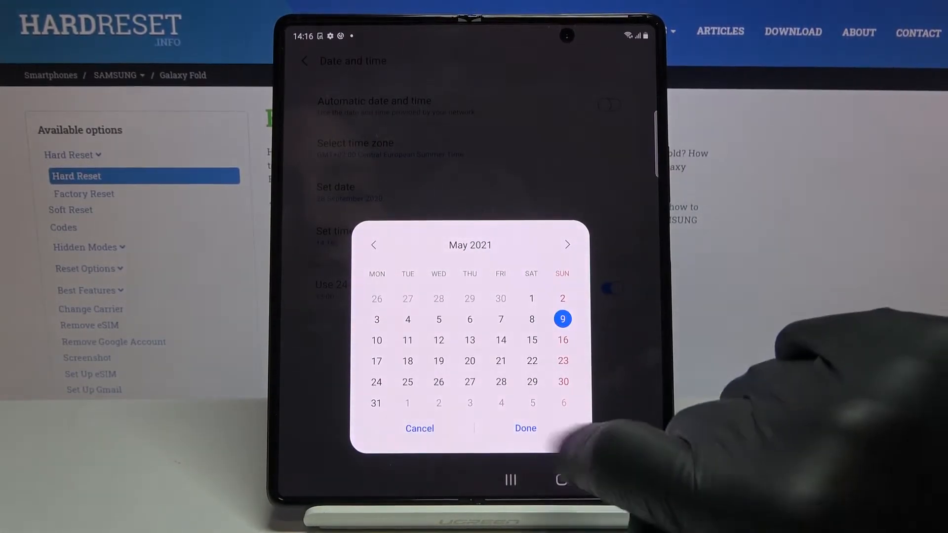
left_click(525, 428)
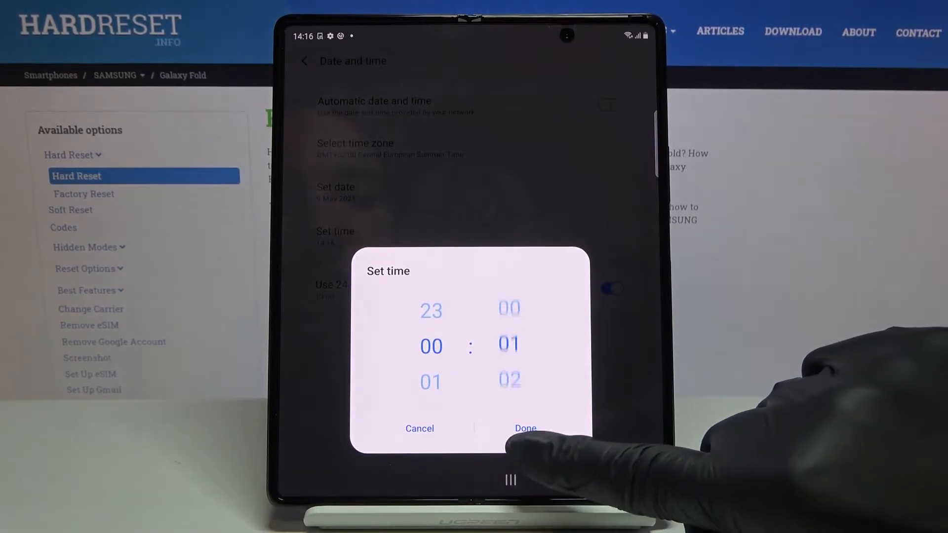
left_click(524, 428)
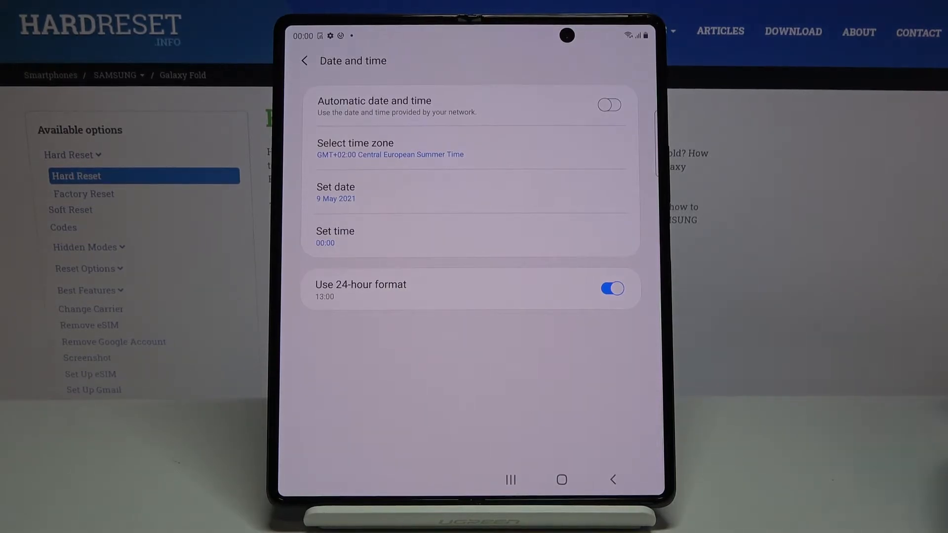
- Re-enable Automatic date and time, toggle 24-hour format off and on, and go home
left_click(609, 104)
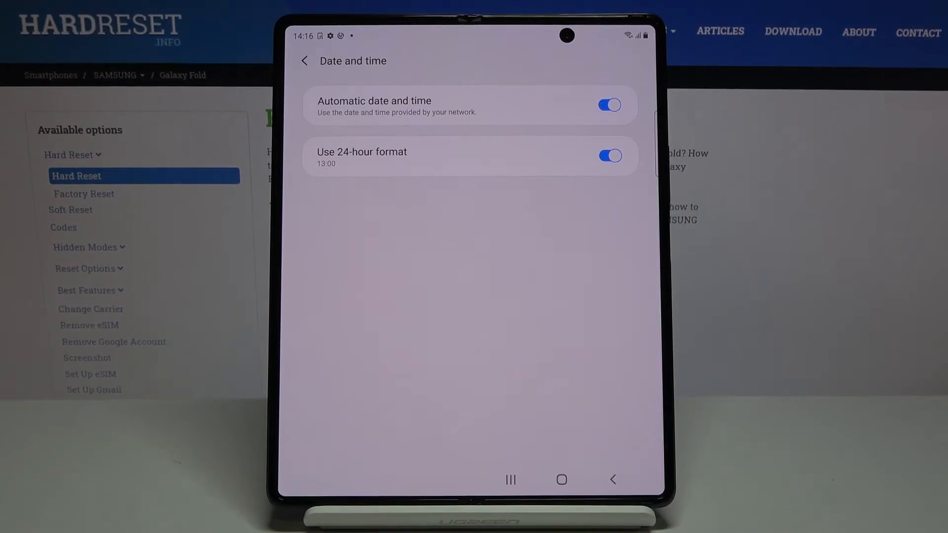
left_click(608, 155)
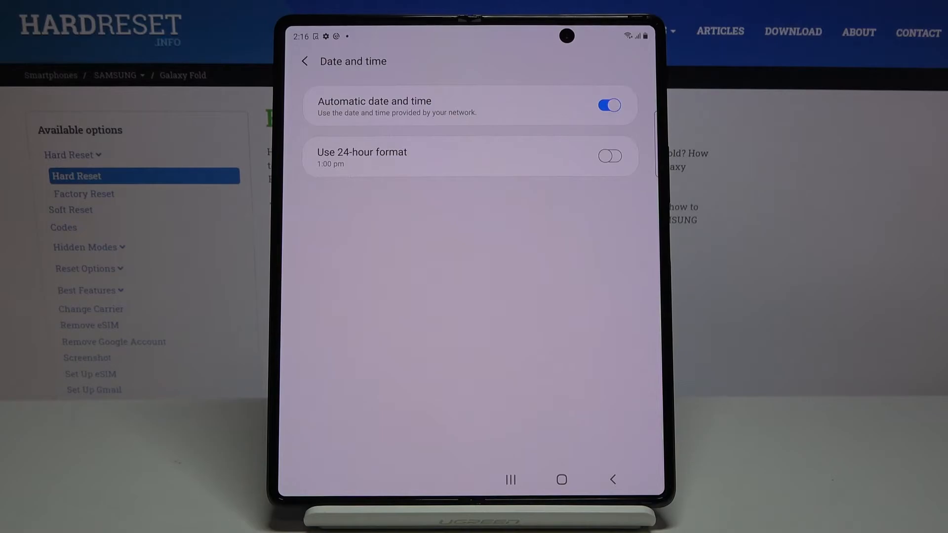
left_click(609, 156)
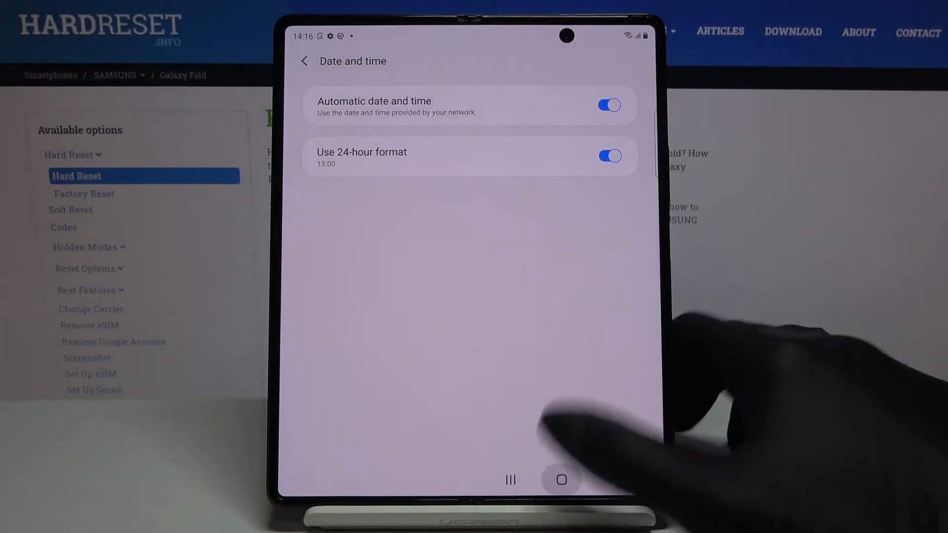
left_click(560, 480)
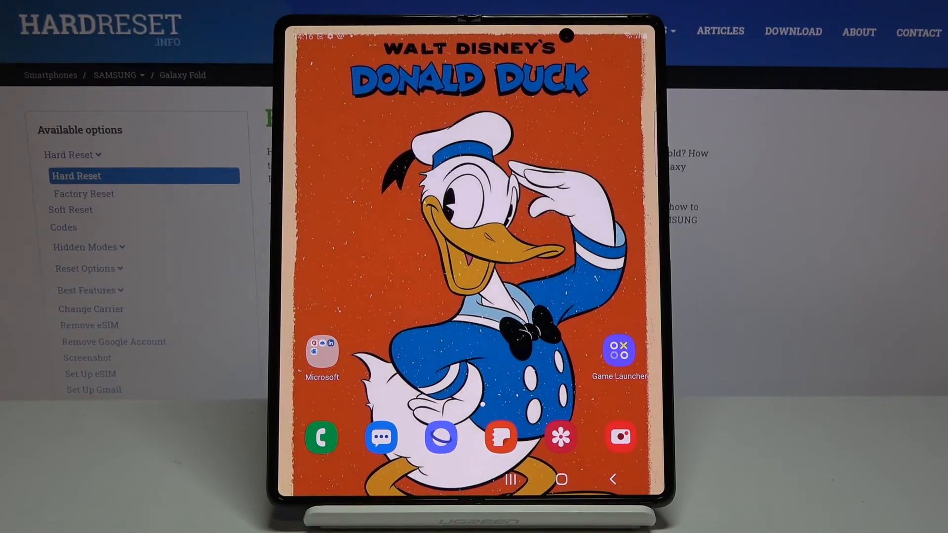